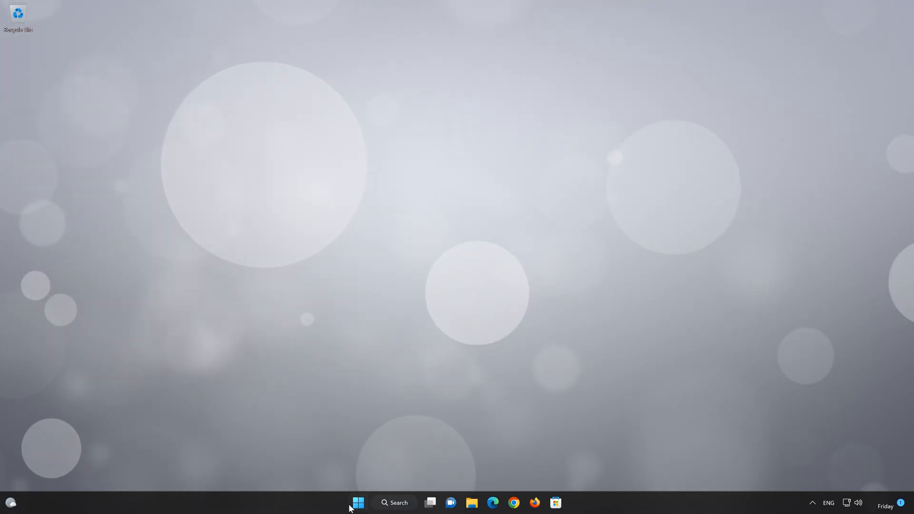
Step: Launch the pinned Settings app from the Start menu
click(357, 502)
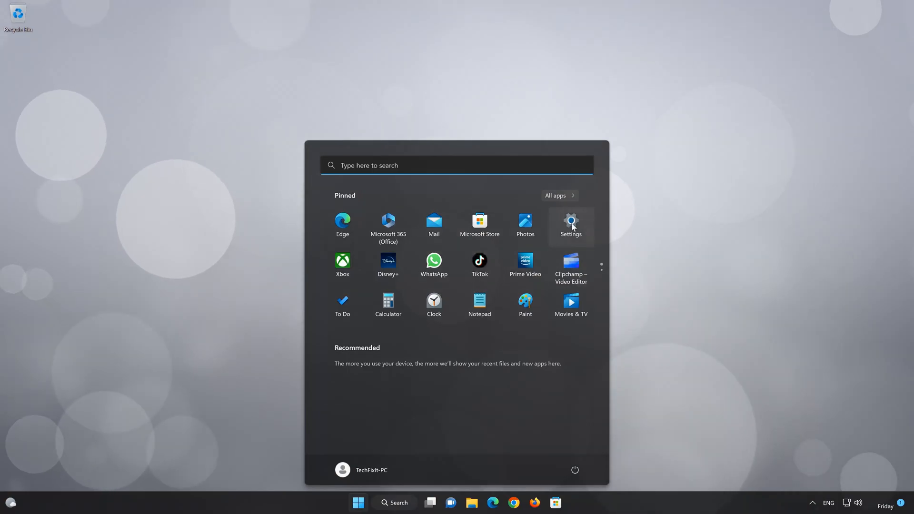
click(570, 226)
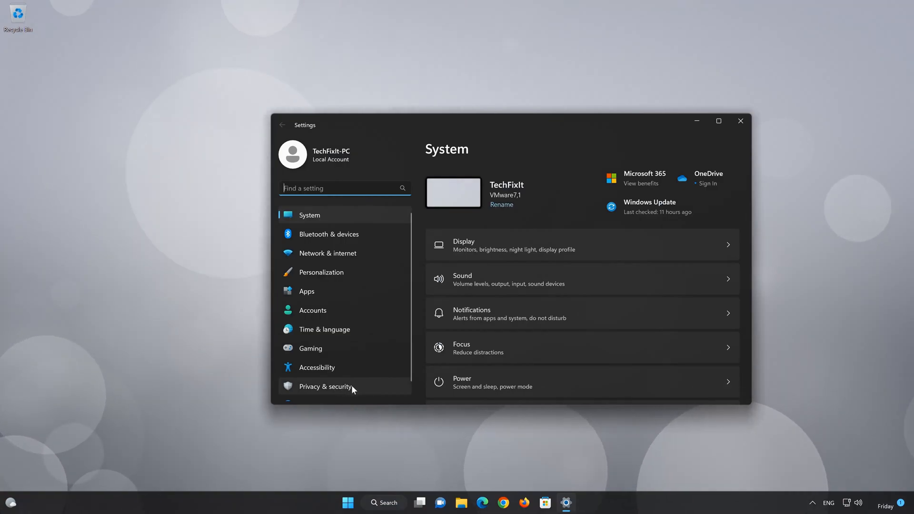
Step: Go to Privacy & security and open the Windows Security page
click(325, 386)
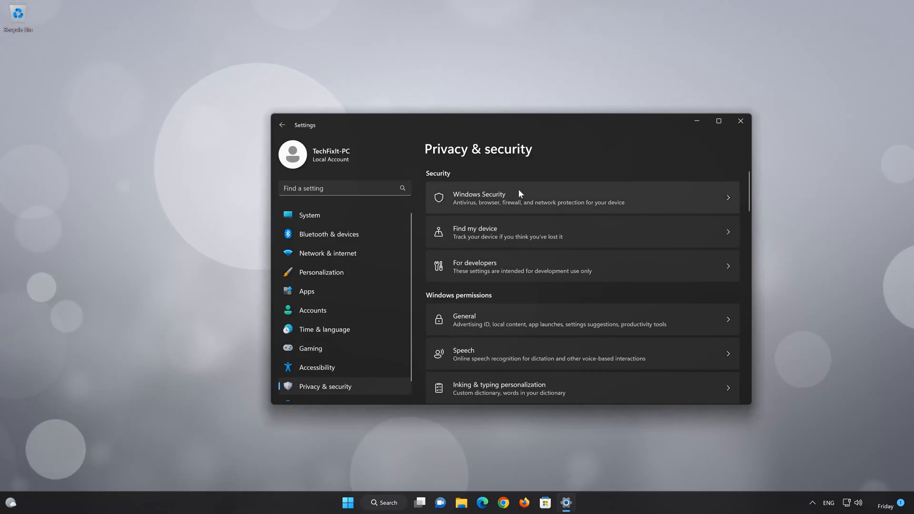
click(478, 198)
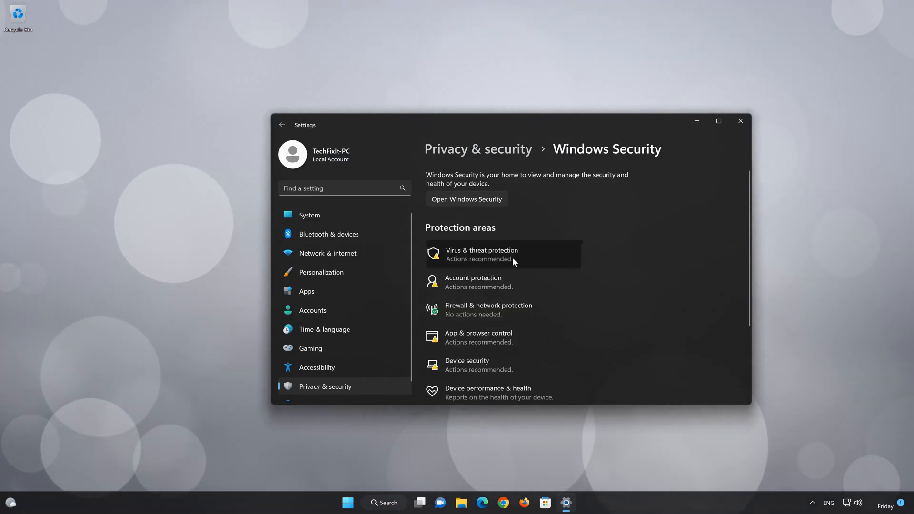
Step: Turn Real-time protection off under Virus & threat protection settings, approving the UAC prompt
click(480, 253)
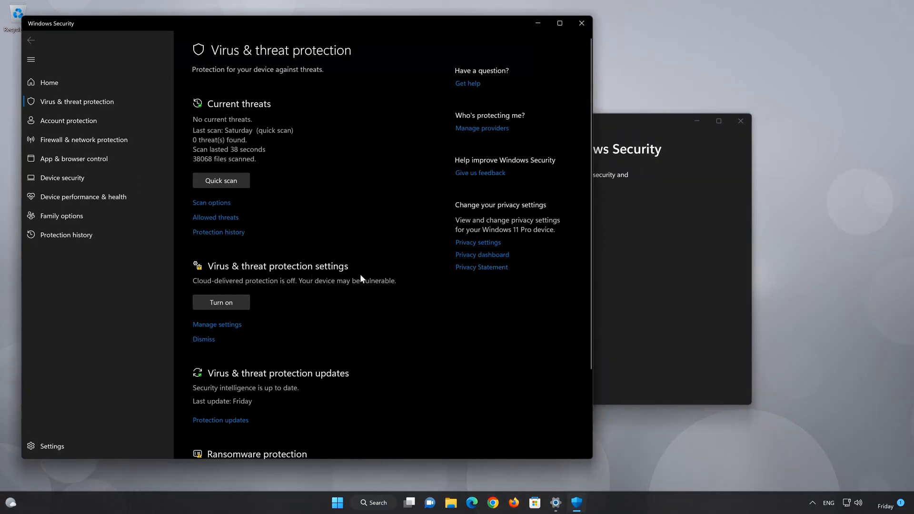
mouse_move(219, 337)
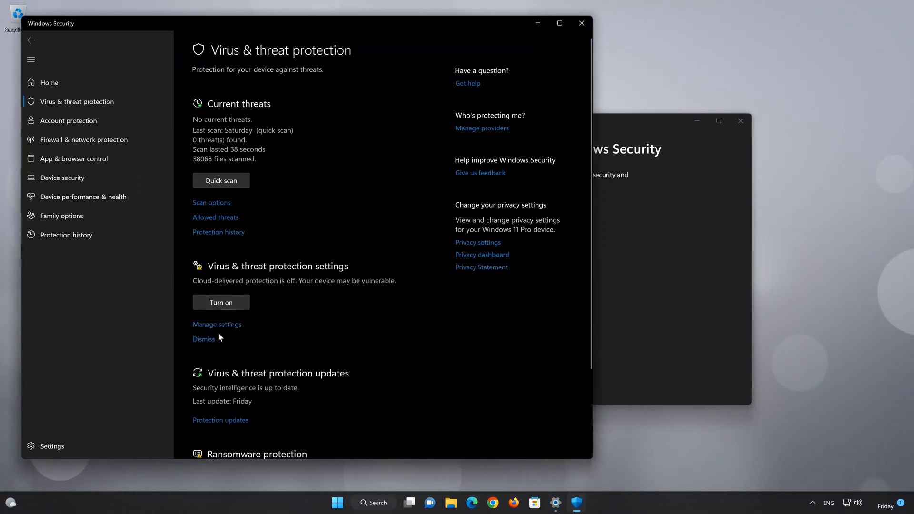
click(216, 325)
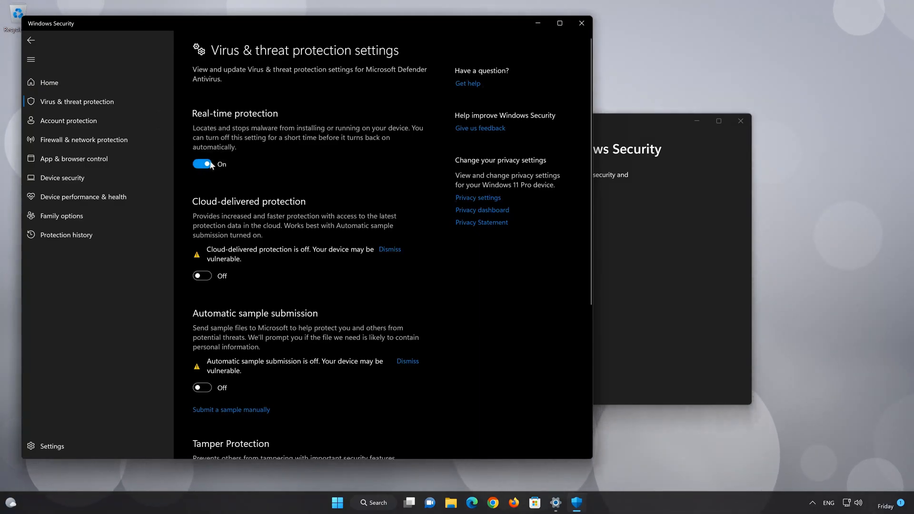
click(202, 164)
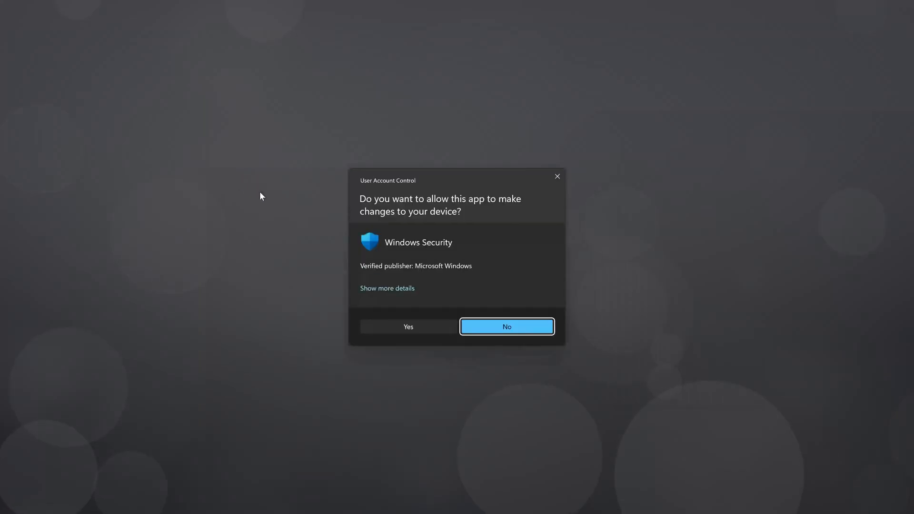
mouse_move(415, 327)
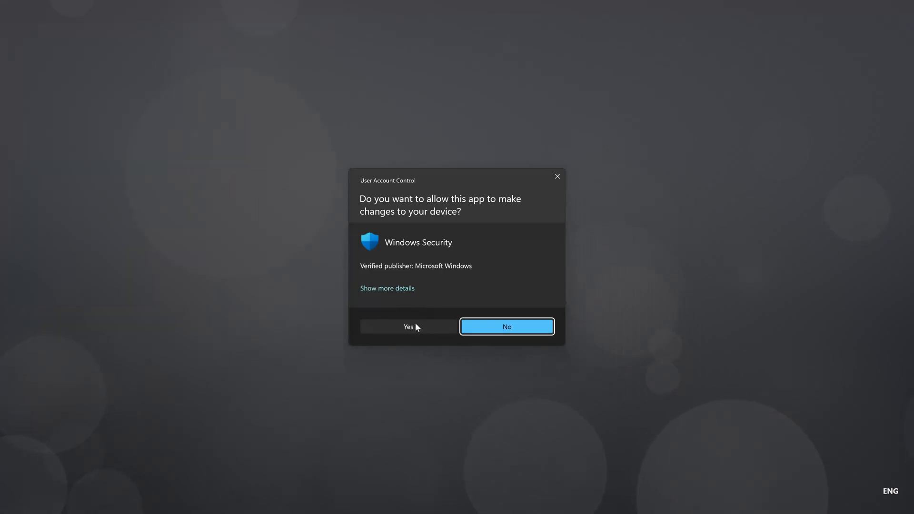
click(407, 327)
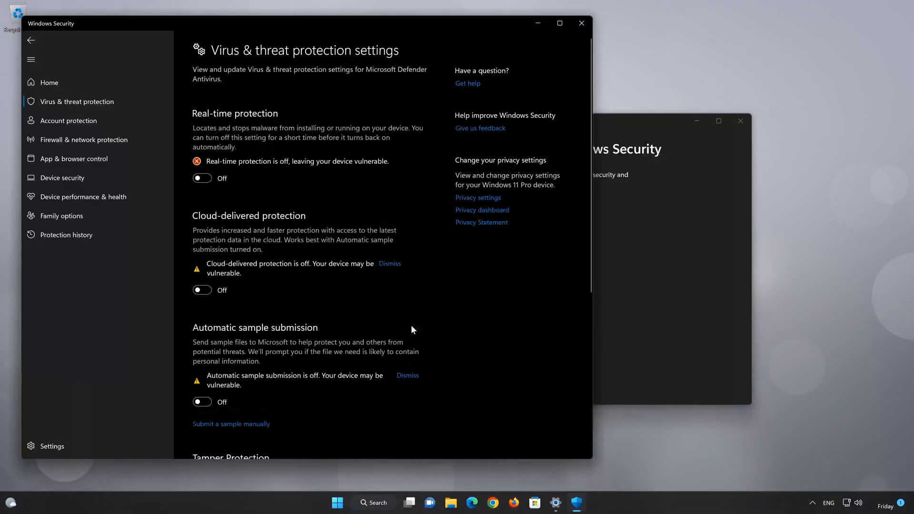
mouse_move(291, 225)
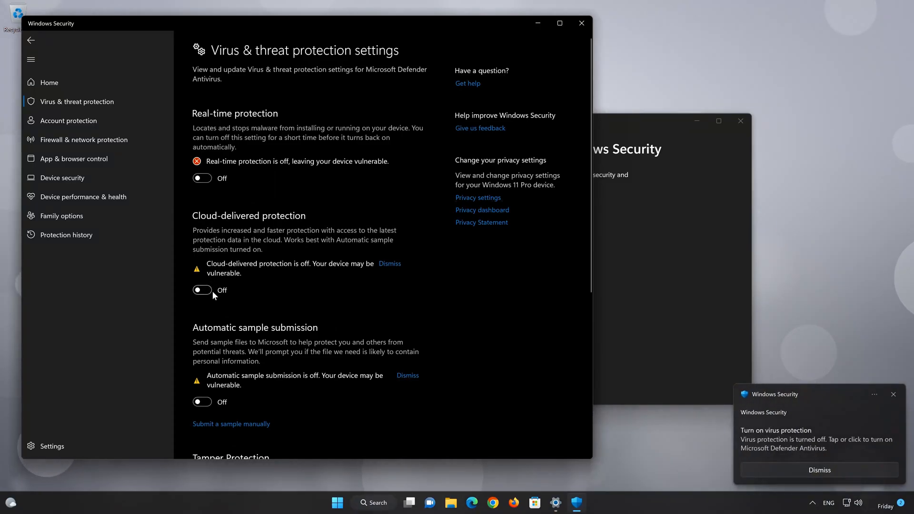
scroll(down, 3)
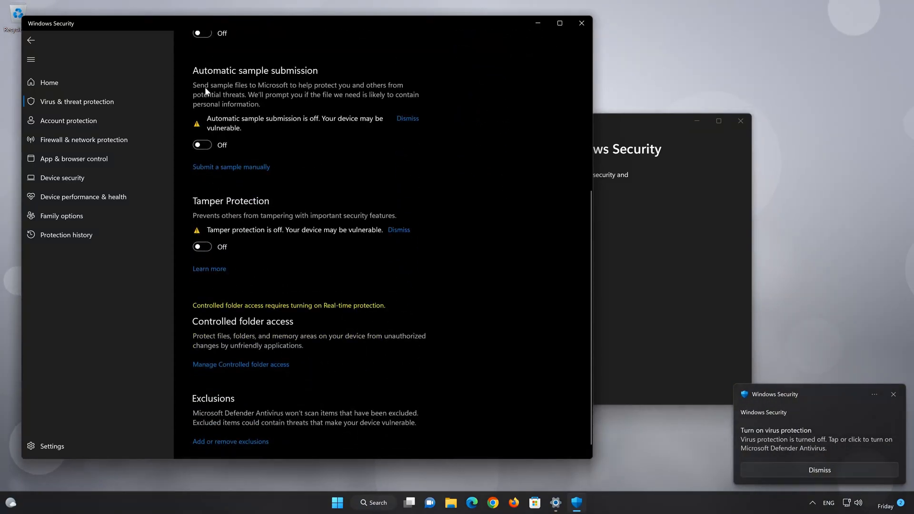